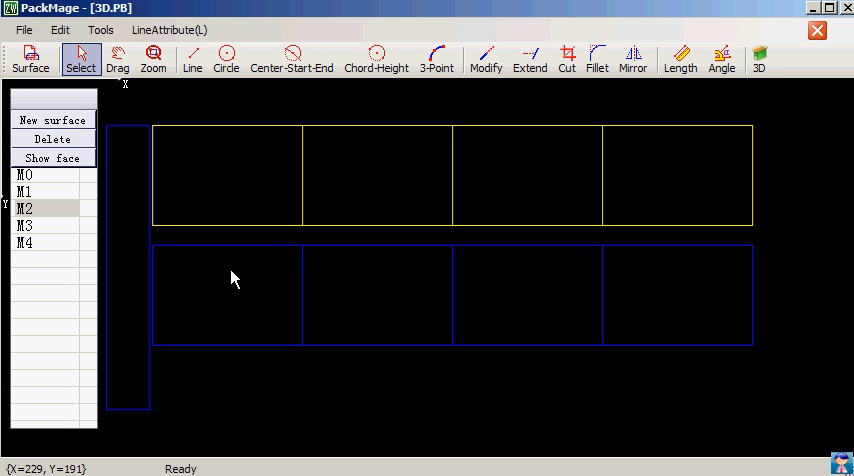
# Step: Define the remaining faces so the face list shows M0 through M8 labelled on the layout
pyautogui.click(52, 156)
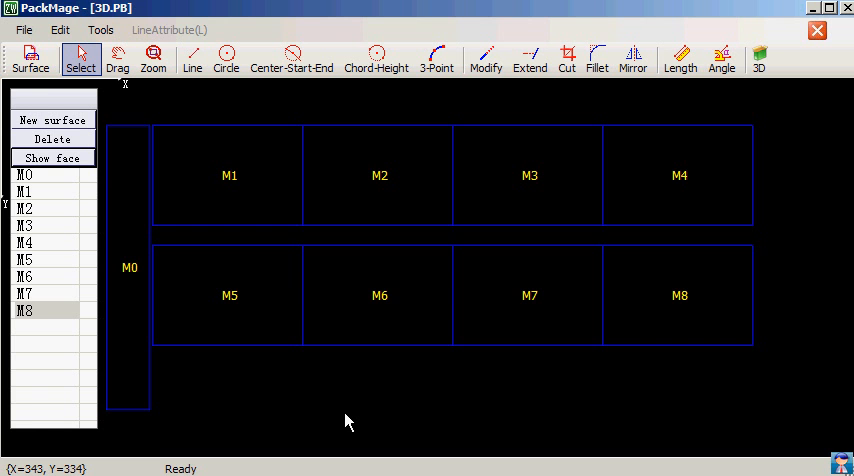
# Step: Check face M6's fold on the layout, then bring up face M7's Surface Defining dialog
pyautogui.click(762, 58)
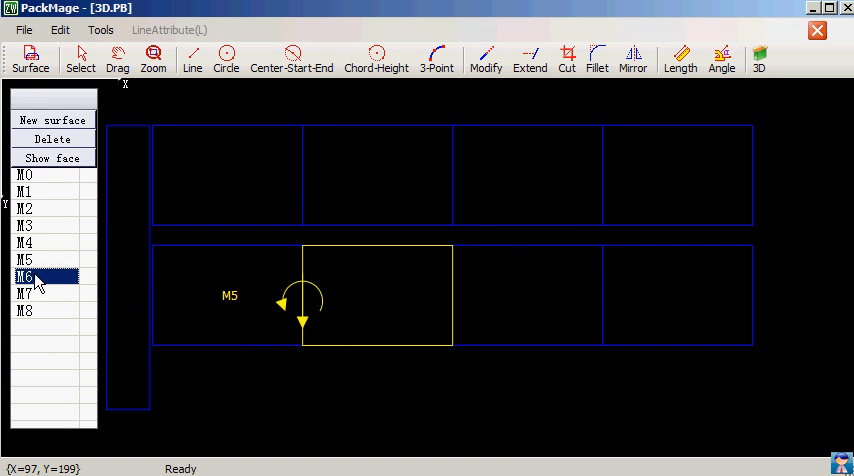
pyautogui.click(28, 260)
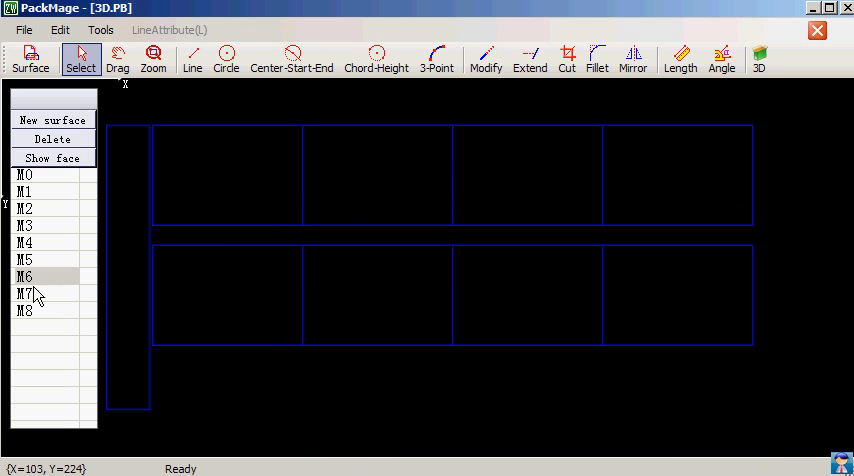
pyautogui.doubleClick(24, 292)
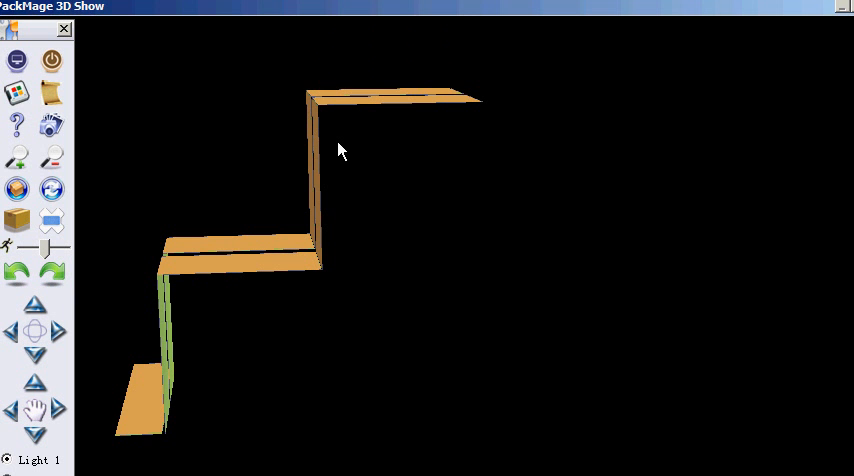
# Step: Select face M4 on the flat layout to show its panel position and fold direction
pyautogui.click(52, 222)
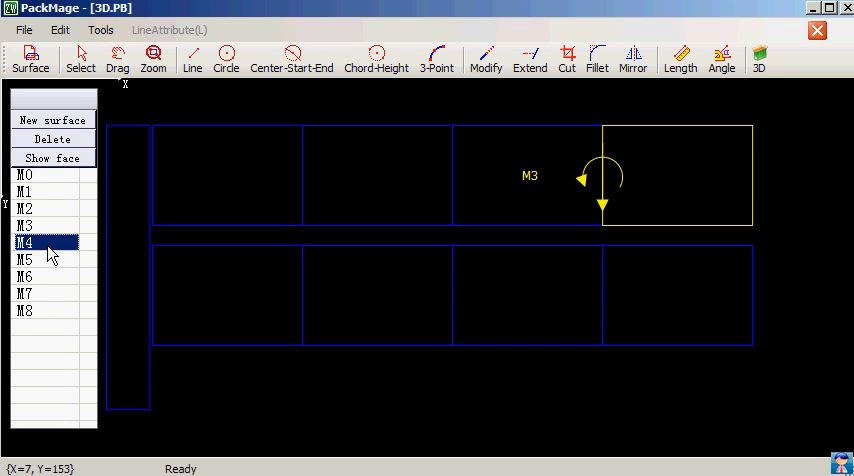
# Step: Edit face M4's folding values in its Surface Defining dialog for a new zigzag fold
pyautogui.doubleClick(24, 242)
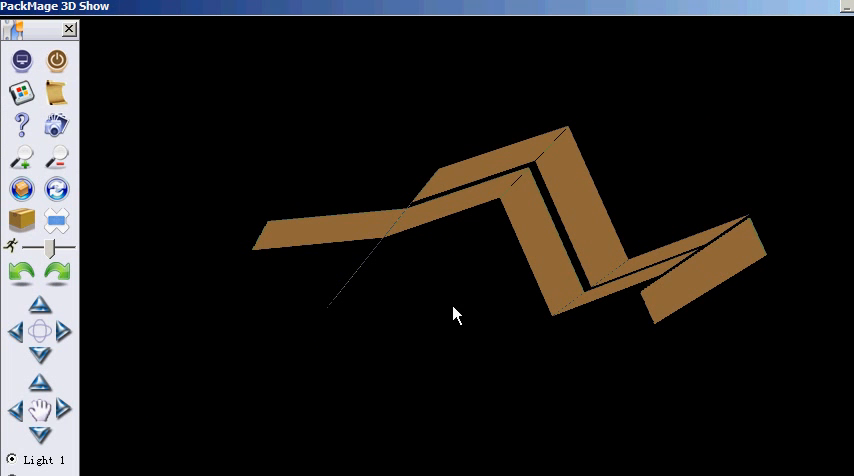
pyautogui.moveTo(456, 316); pyautogui.dragTo(684, 324)
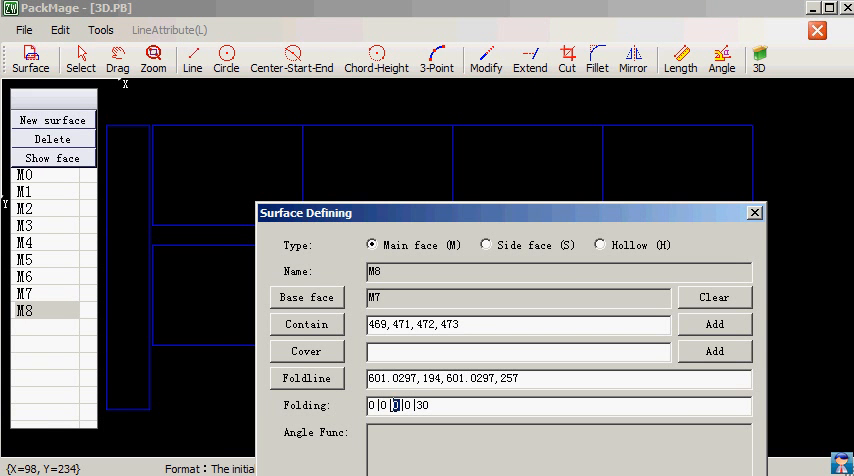
pyautogui.moveTo(344, 116)
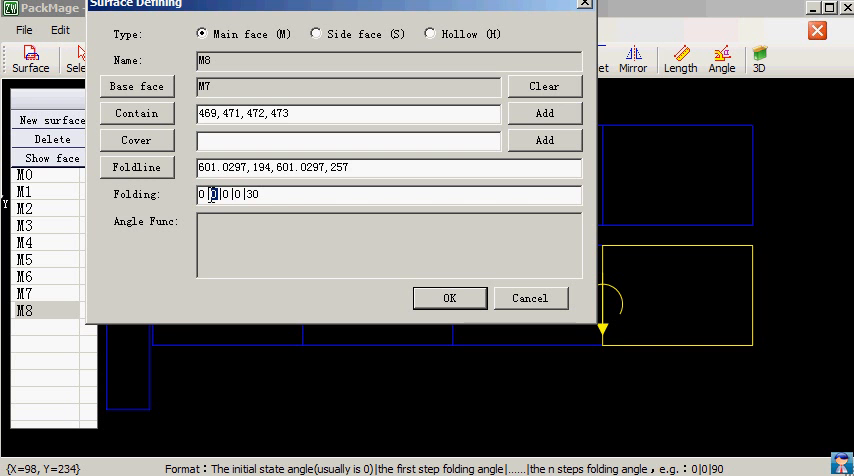
# Step: Give face M8 (based on M7) a 30-degree fold at an earlier step in its Folding field
pyautogui.write('3')
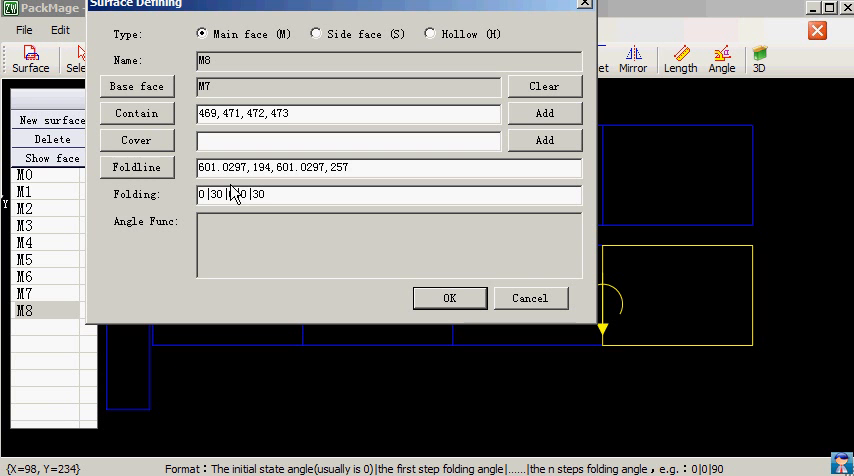
pyautogui.moveTo(332, 310)
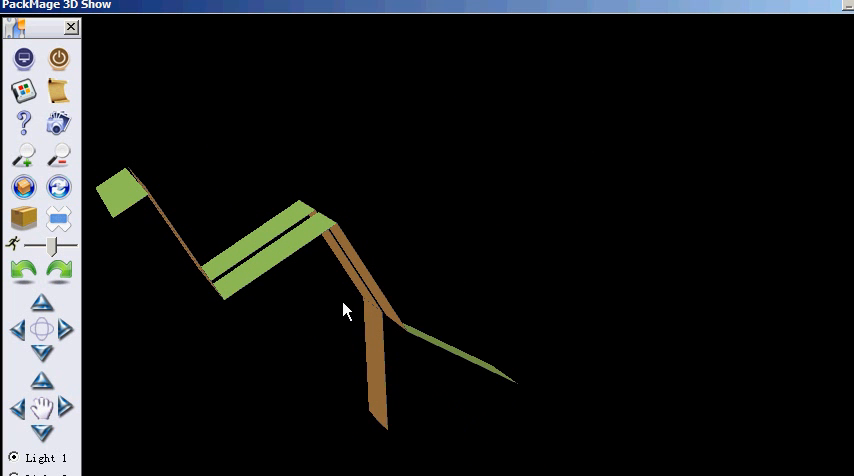
# Step: Replay the folding in 3D Show to view M8's added 30-degree folds
pyautogui.click(58, 218)
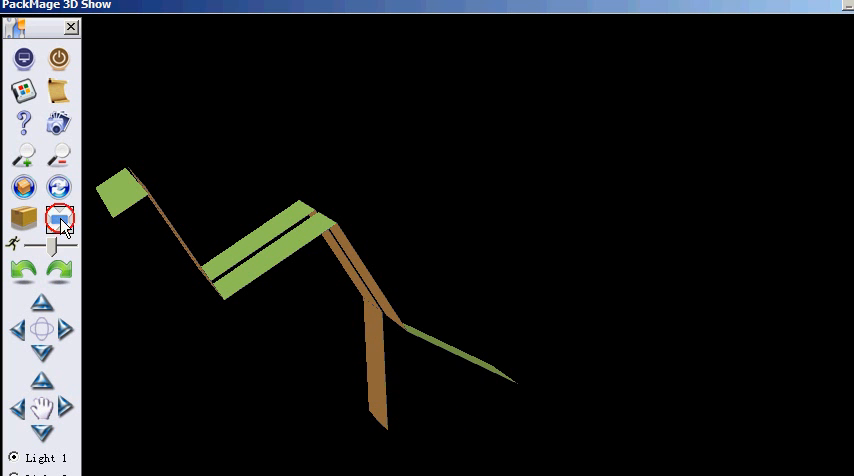